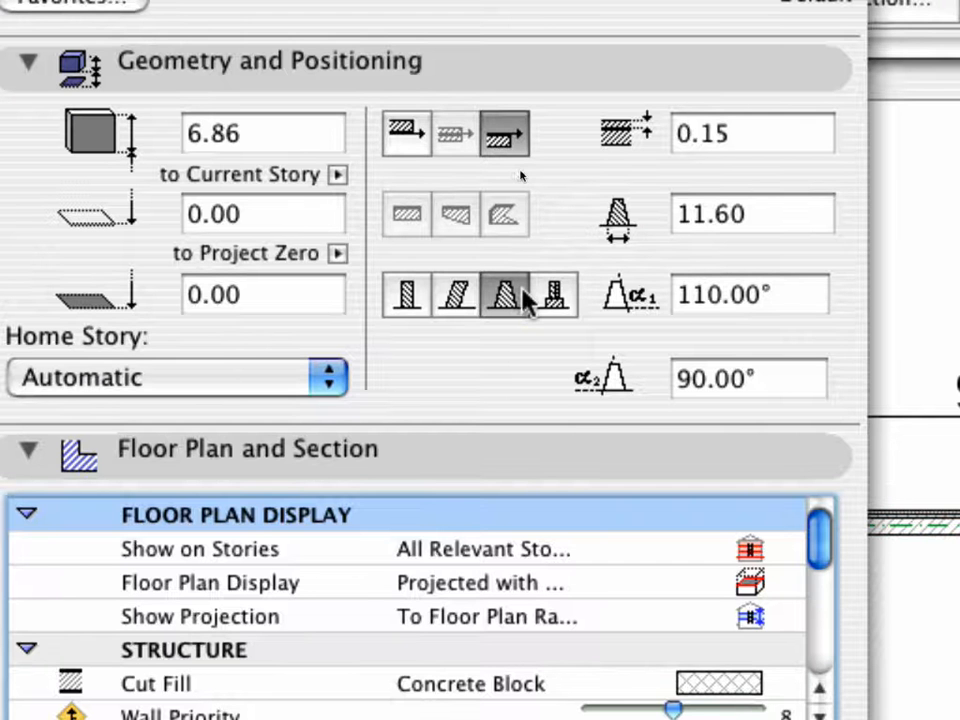
mouse_move(505, 295)
type("110")
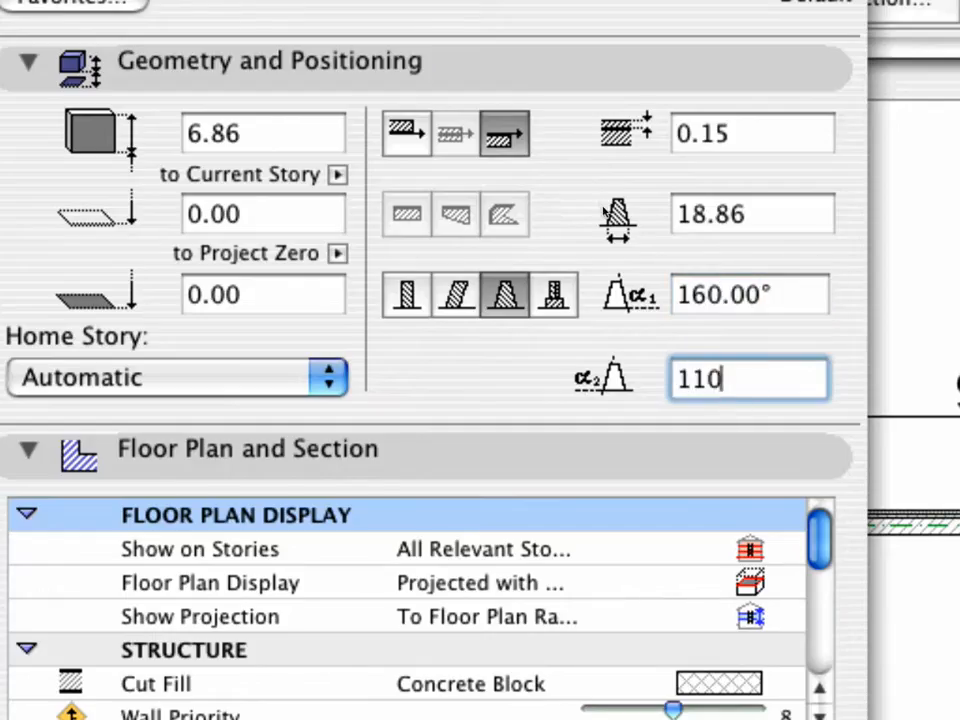
Confirm the 110° second angle, set wall height to 3.00, and choose Solid Fill as cut fill.
key("Return")
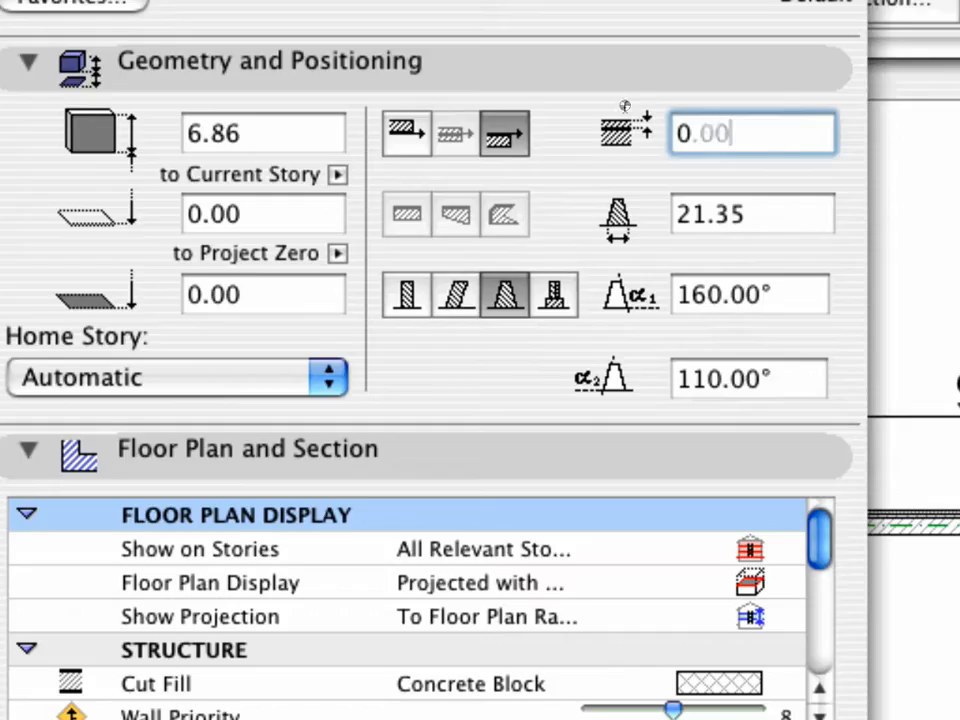
left_click(263, 132)
type("3")
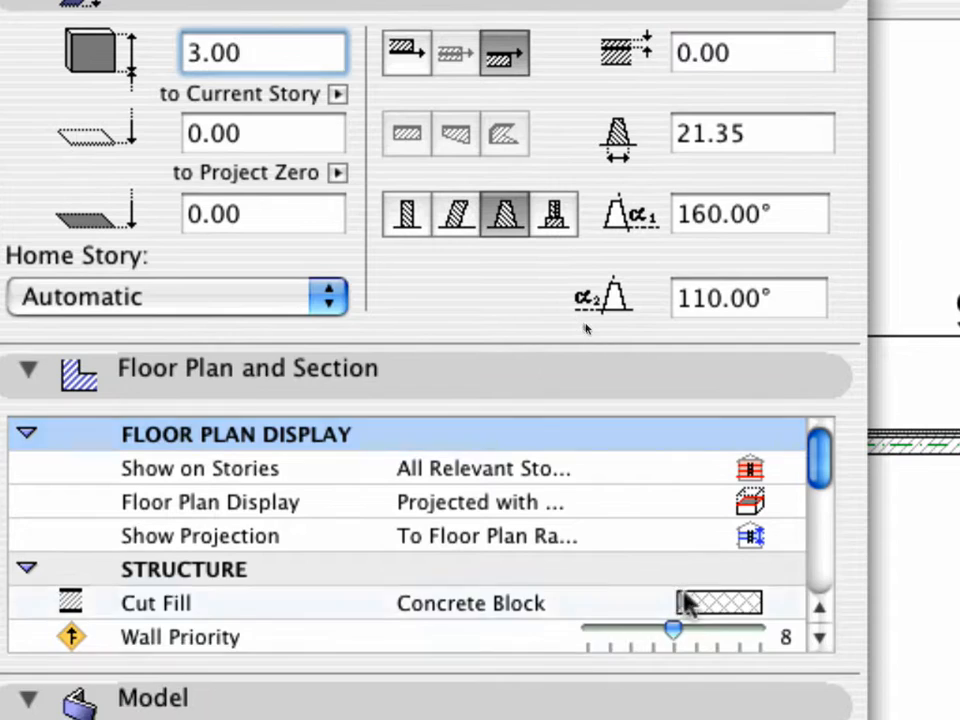
left_click(710, 603)
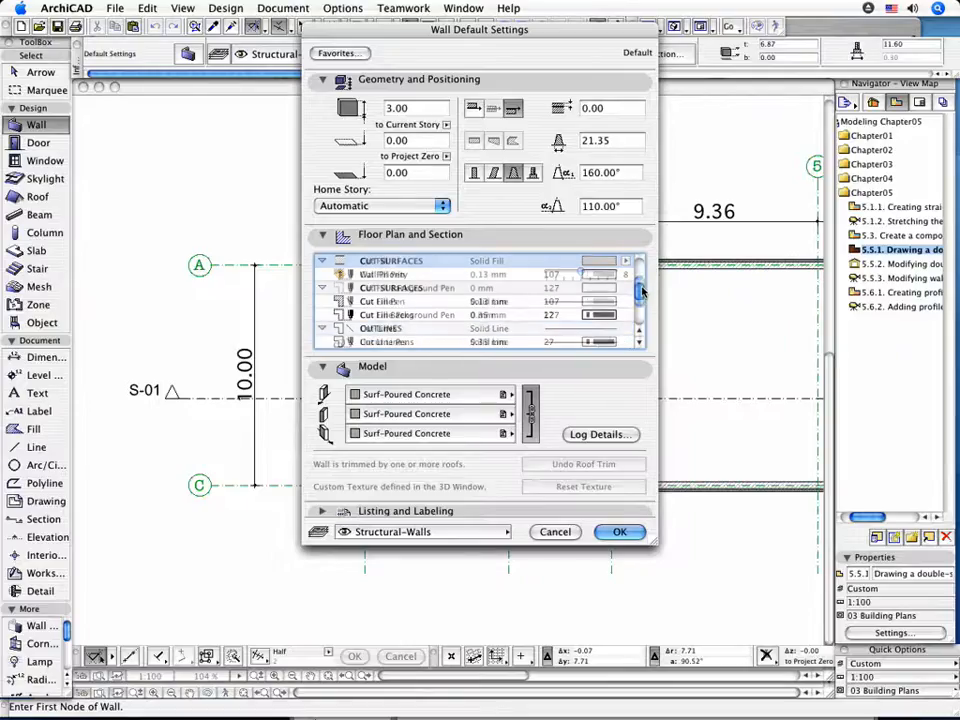
Make the cut fill pen red (pen 48) and assign the Structural-Double Slanted Wall layer.
scroll("down", 3)
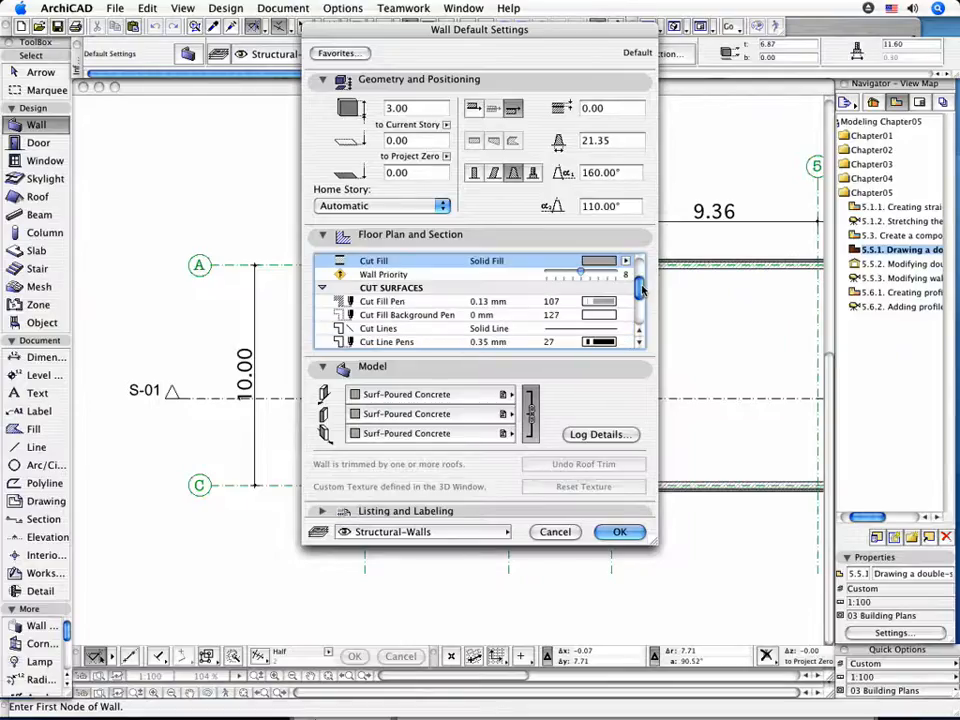
left_click(600, 301)
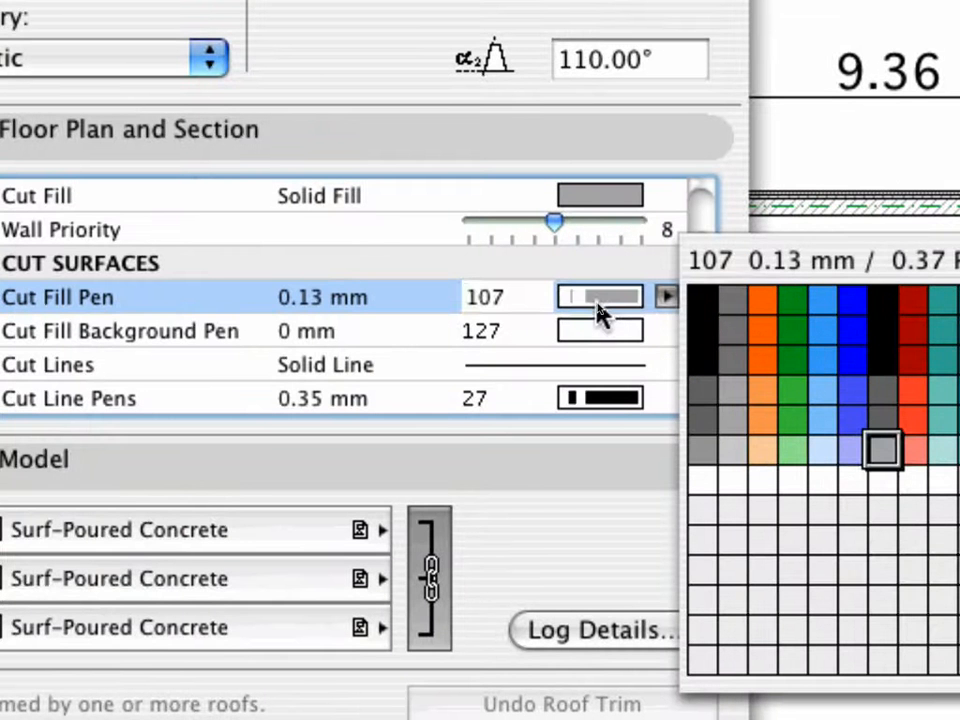
left_click(881, 300)
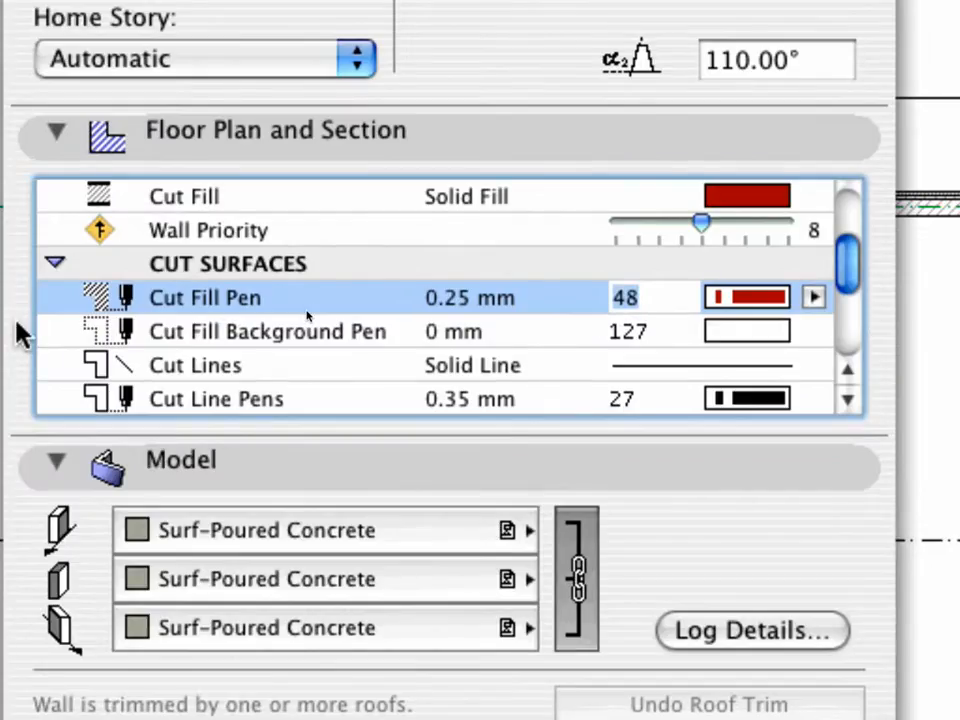
scroll("down", 3)
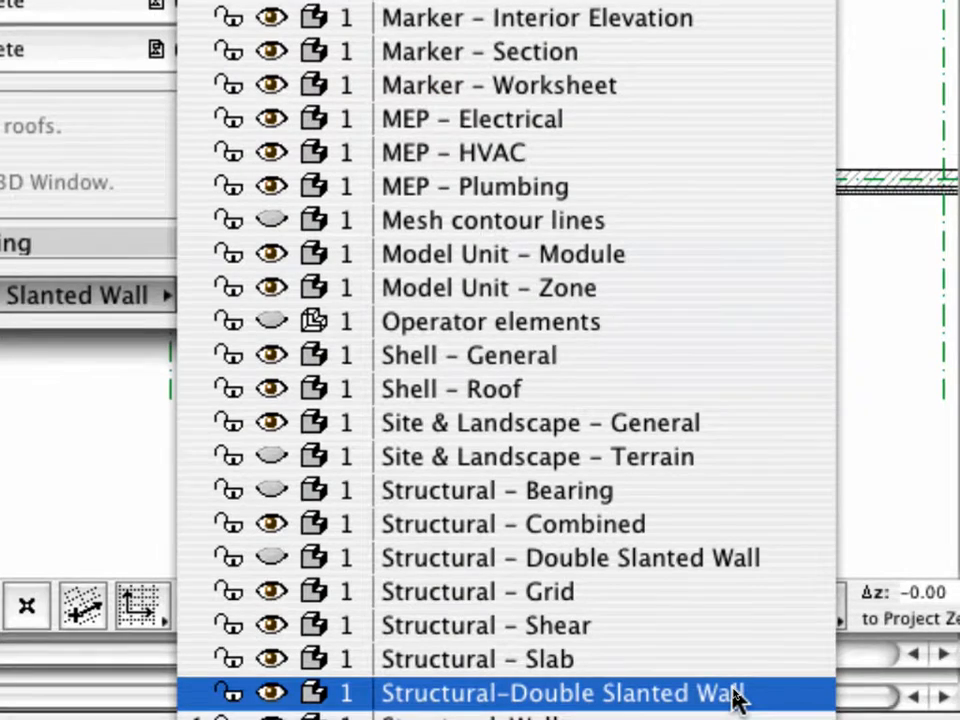
double_click(560, 692)
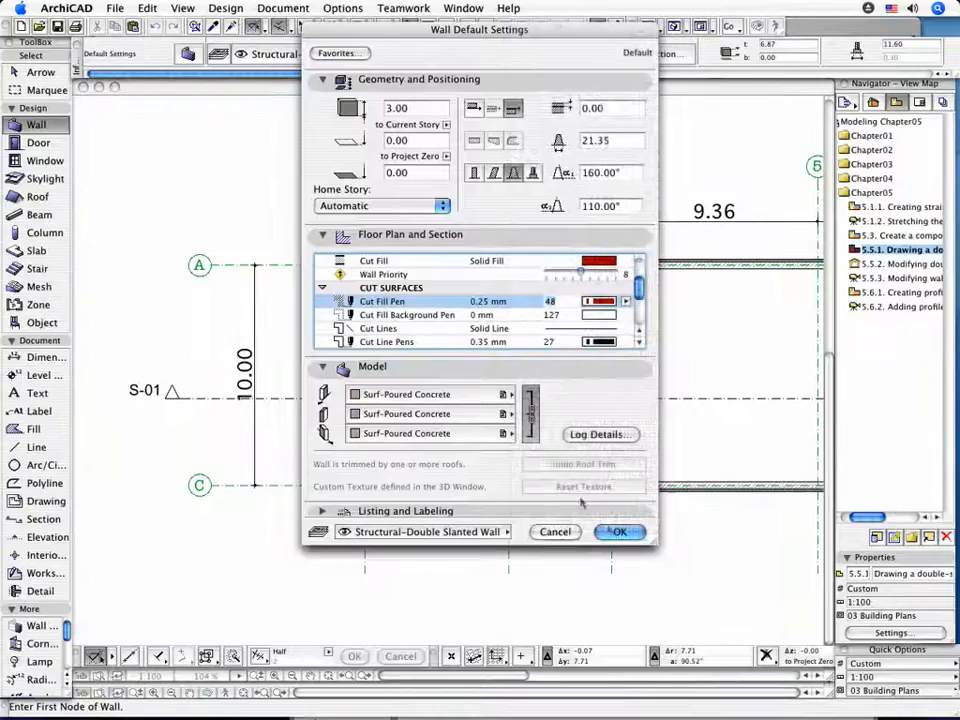
Accept the wall defaults and draw the wall from grid A8 down to C8.
left_click(619, 531)
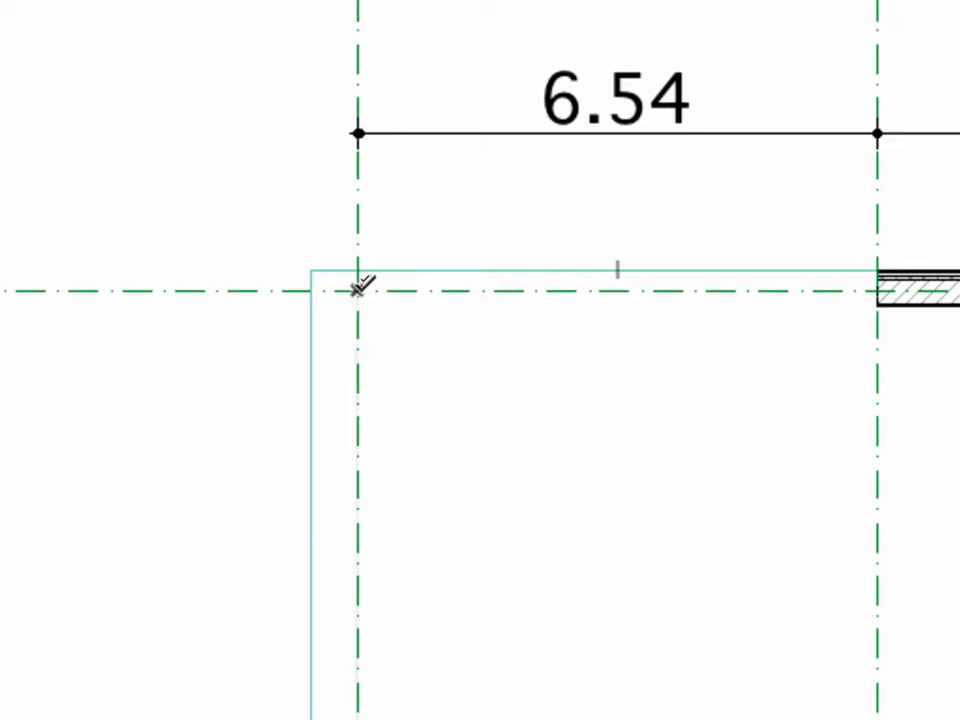
left_click_drag(357, 290, 435, 490)
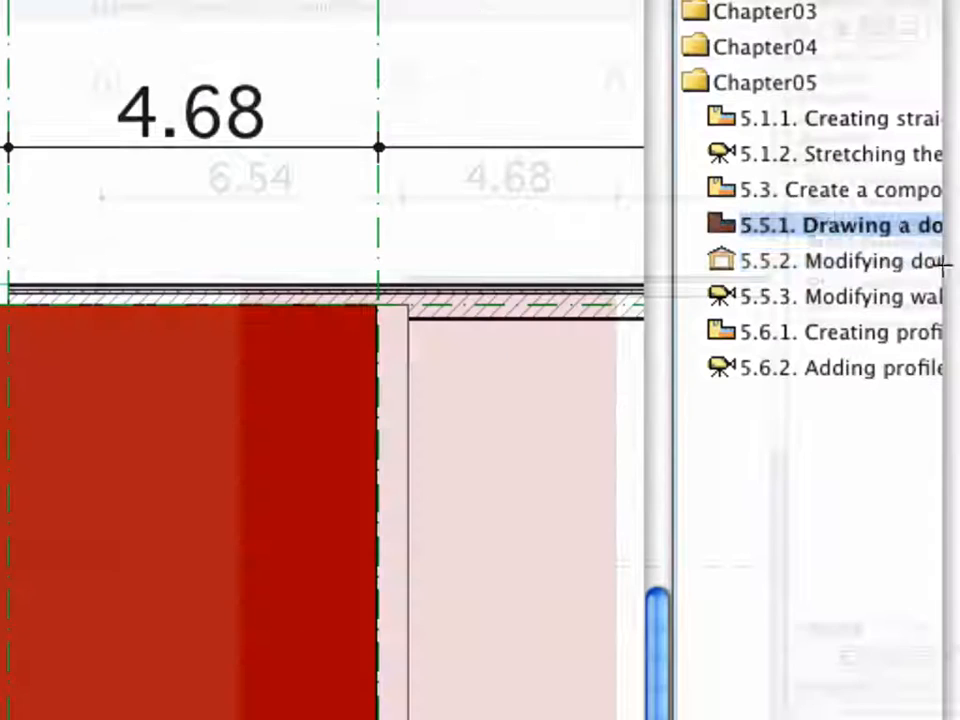
left_click(840, 261)
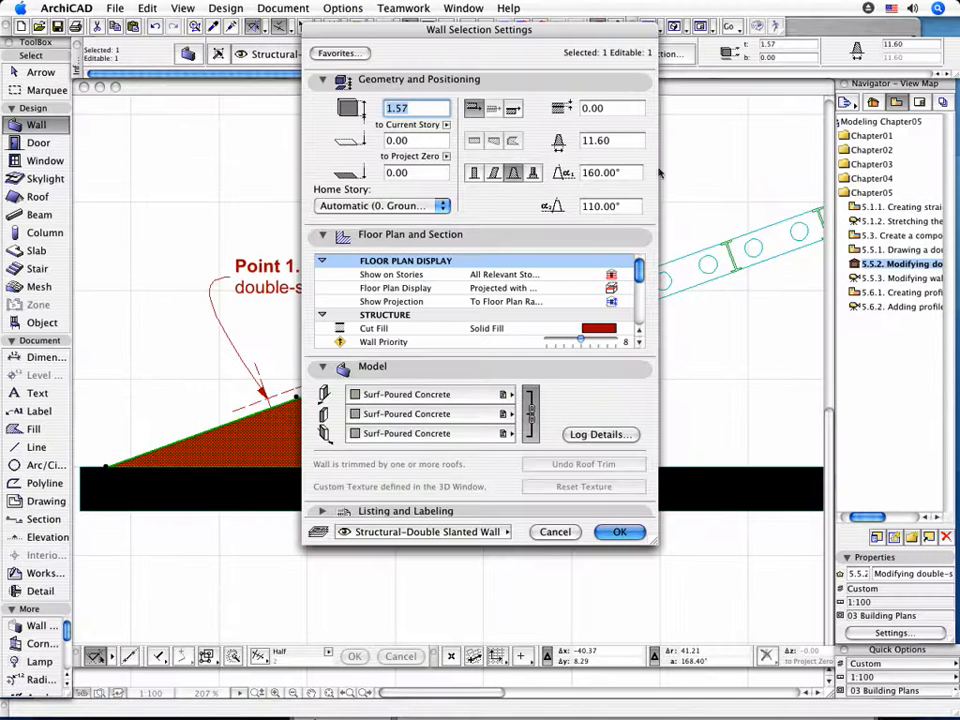
mouse_move(611, 140)
type("4.89")
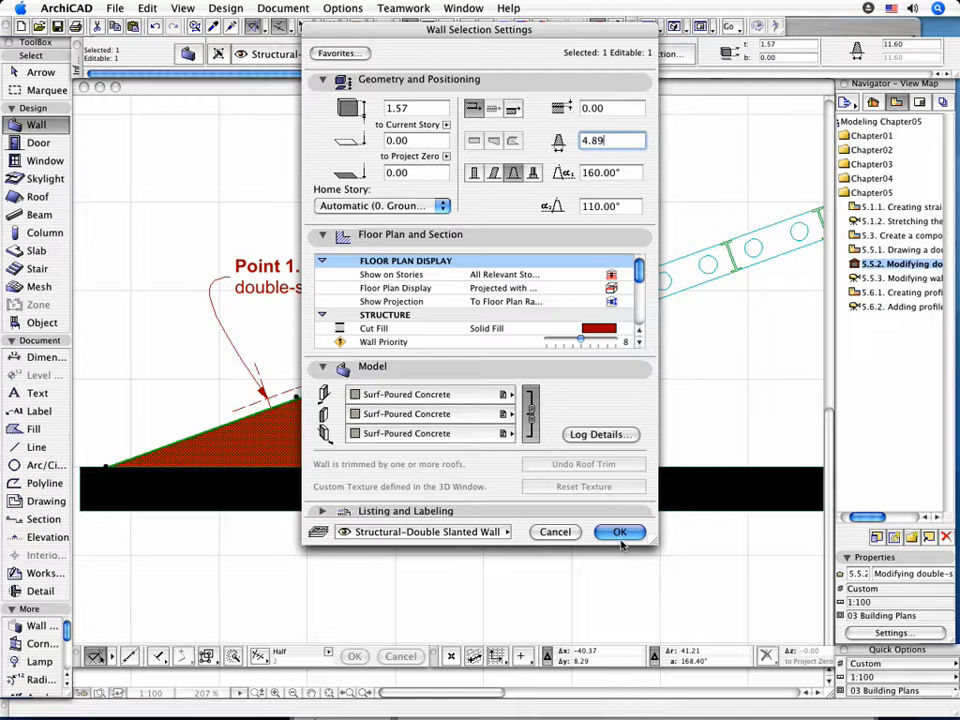
Confirm the 4.89 thickness in Wall Selection Settings.
left_click(619, 531)
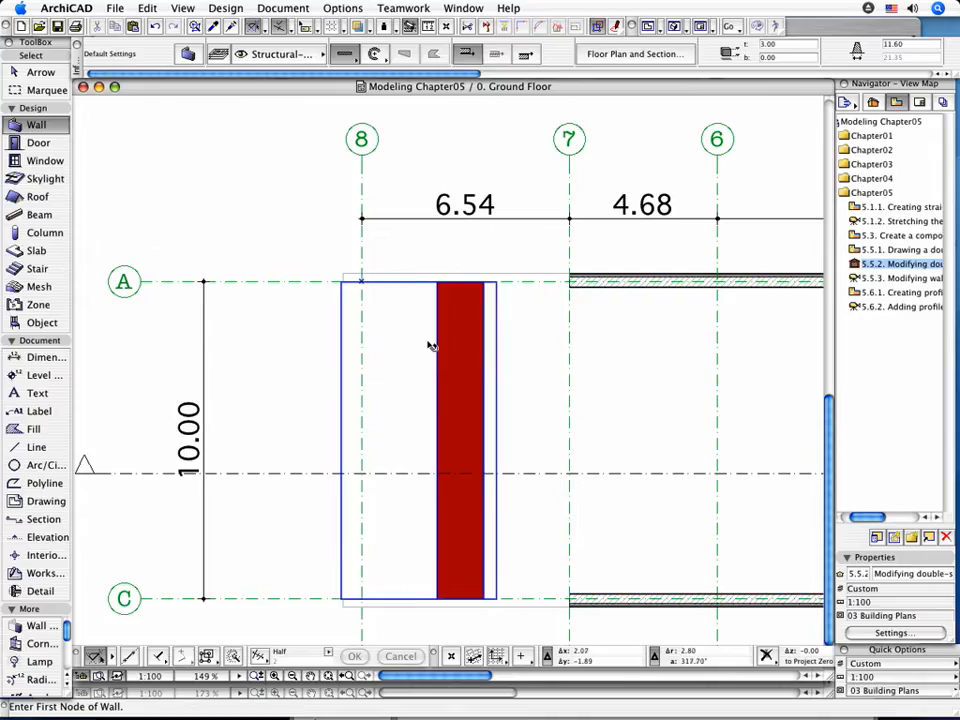
left_click(415, 440)
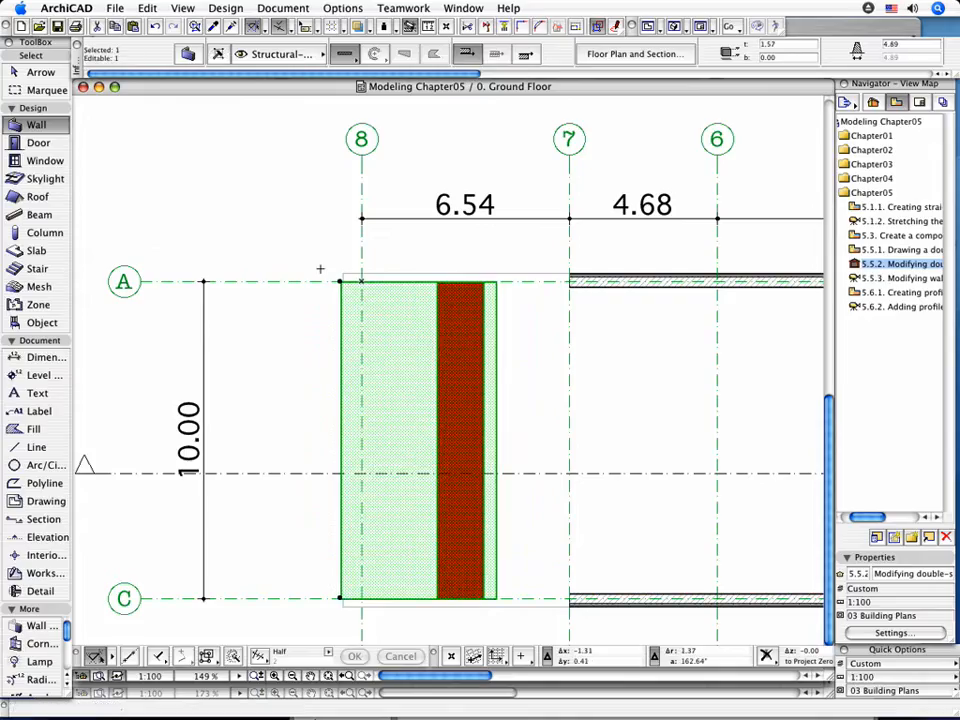
mouse_move(340, 285)
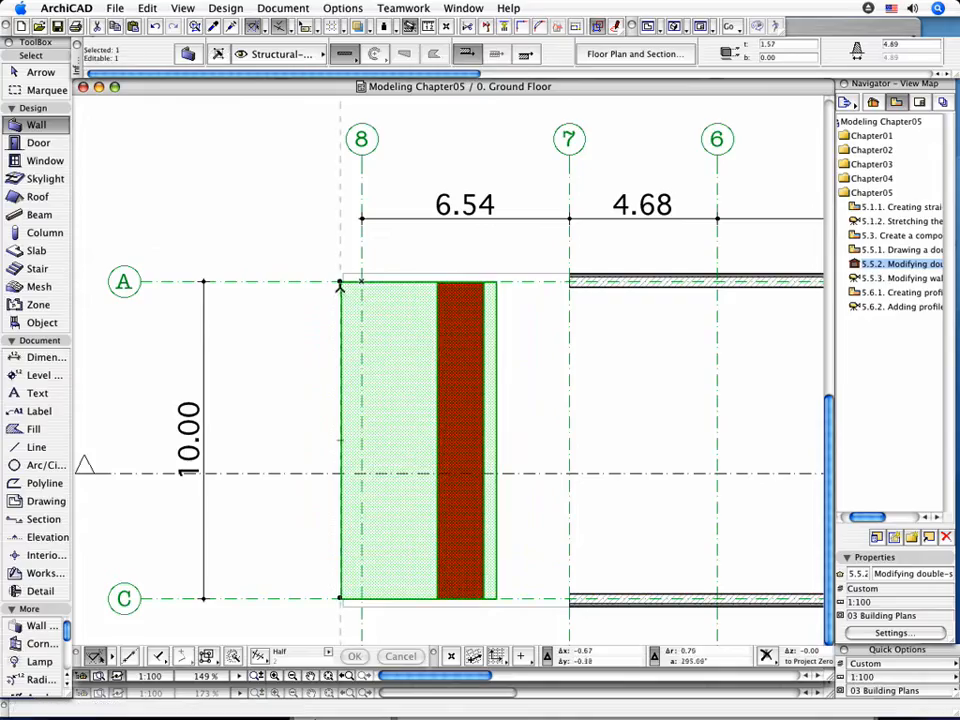
left_click(340, 280)
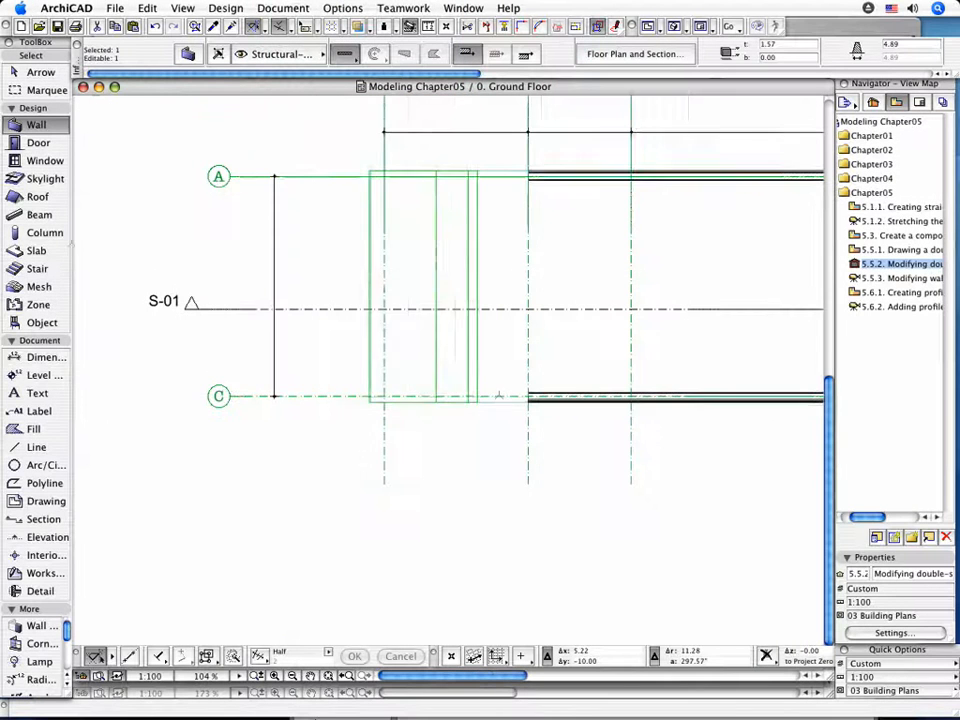
left_click(420, 285)
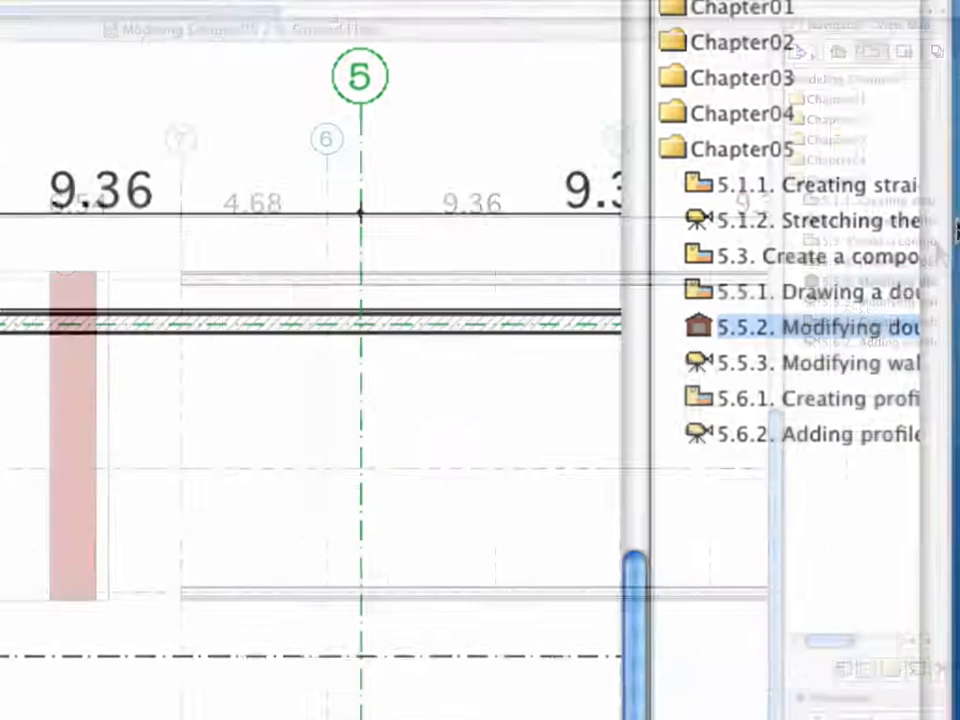
Open the saved 3D view showing the double-slanted wall and adjacent walls.
left_click(815, 362)
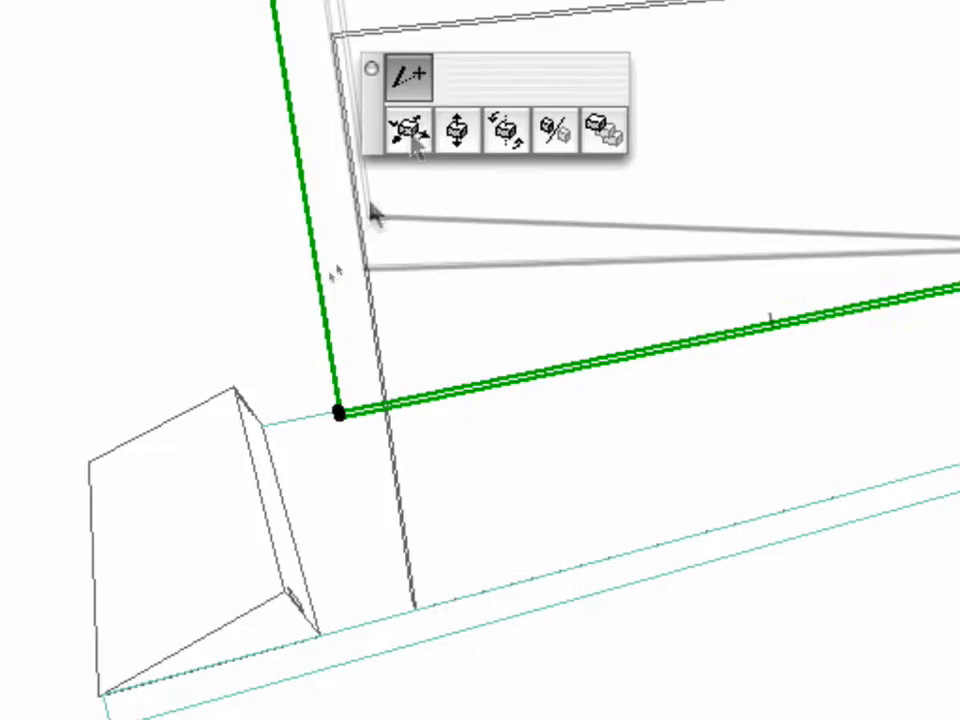
mouse_move(405, 128)
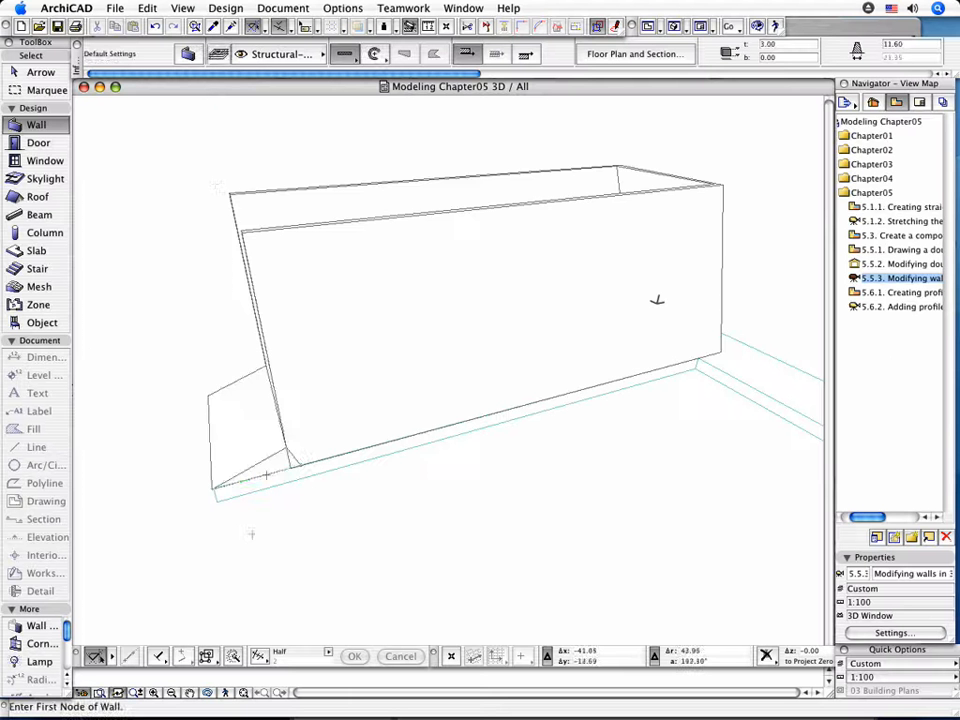
Select the double-slanted wall in 3D and set its Wall Priority to 12.
left_click(250, 430)
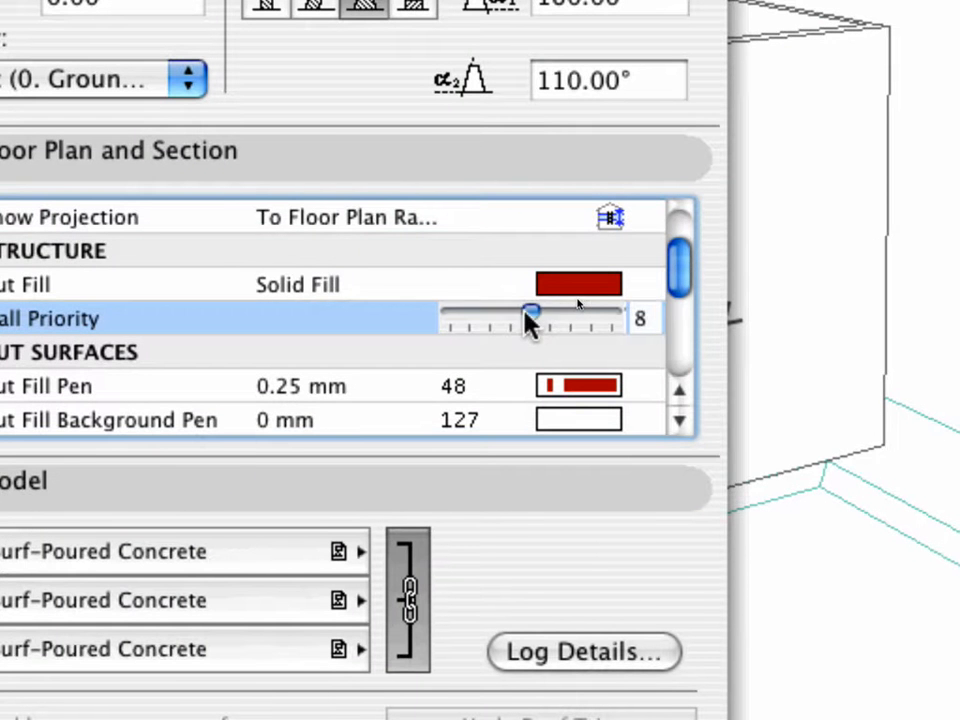
left_click_drag(530, 313, 595, 305)
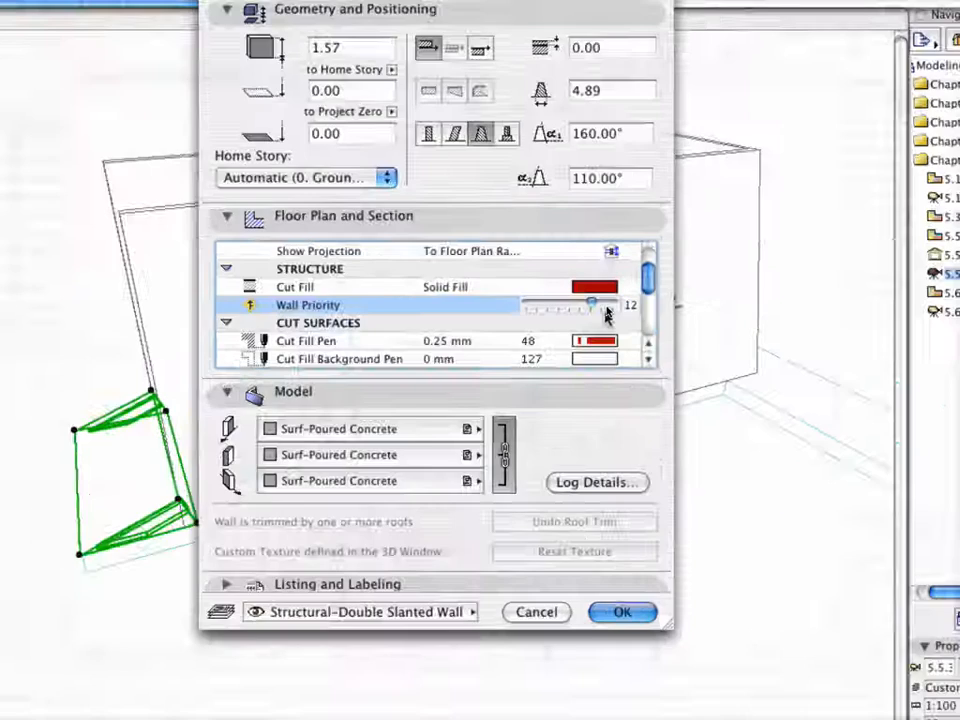
left_click(622, 612)
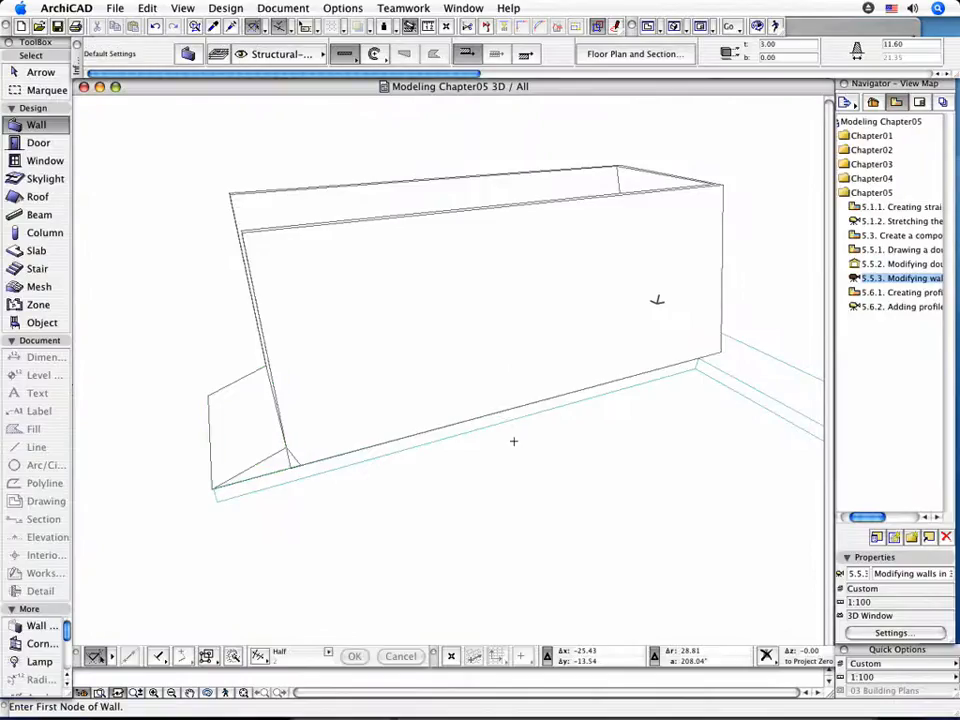
mouse_move(499, 348)
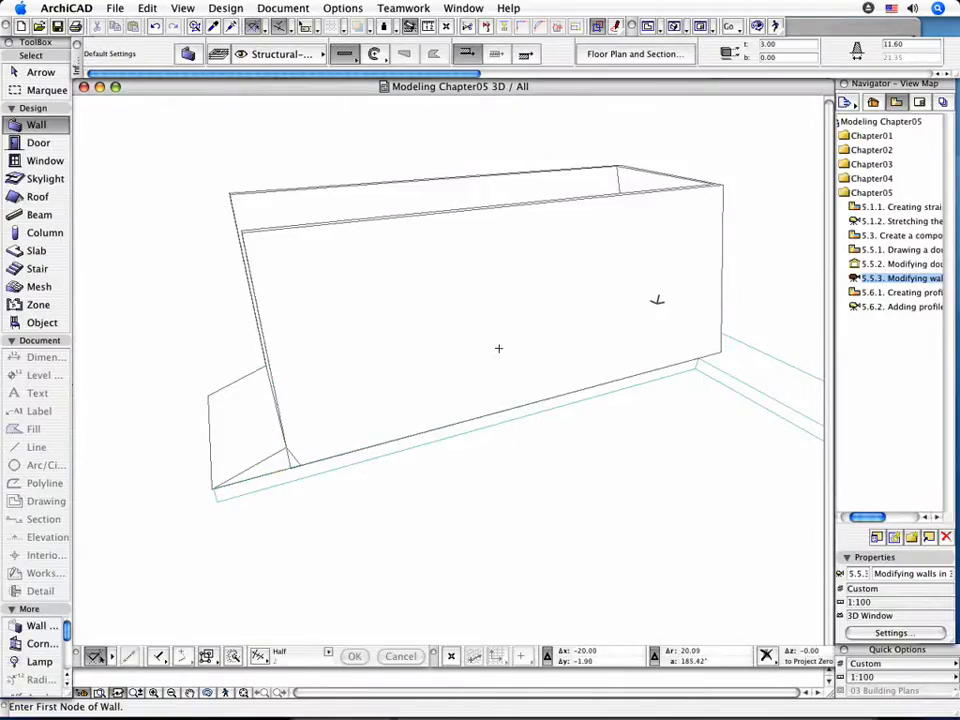